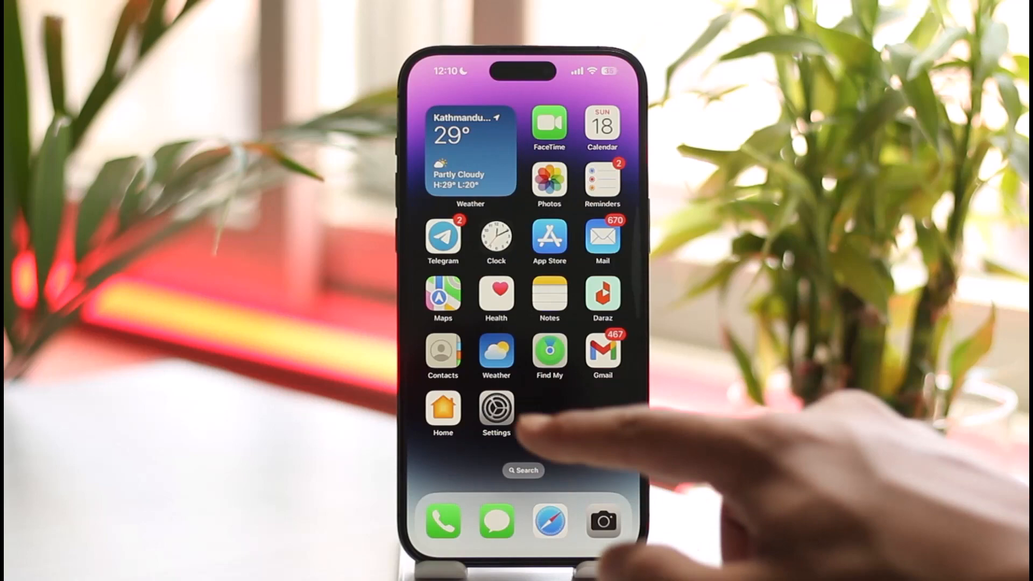
# Step: Open Settings and go into the Apple ID page showing account options and Sign Out
pyautogui.click(495, 409)
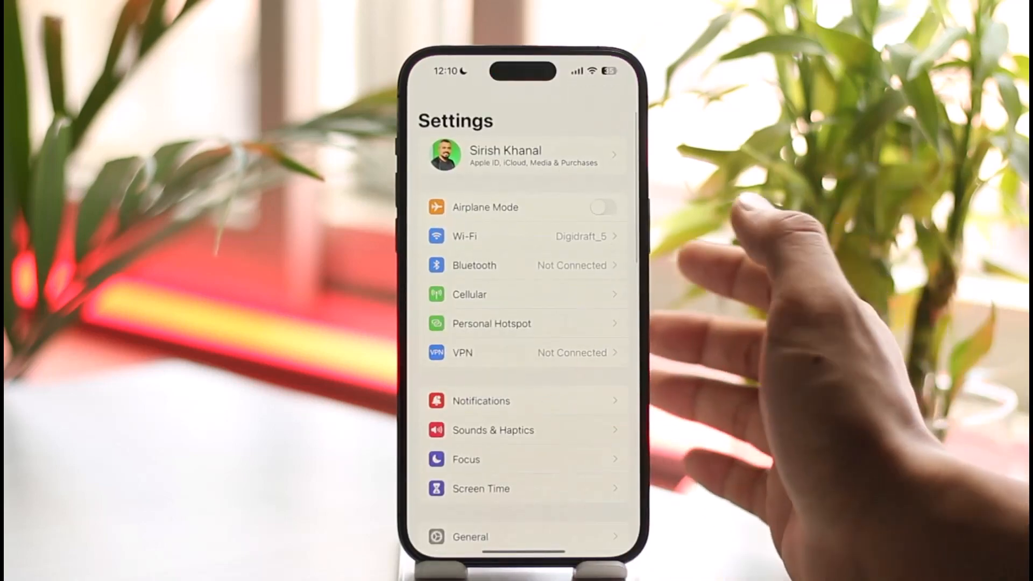
pyautogui.click(522, 155)
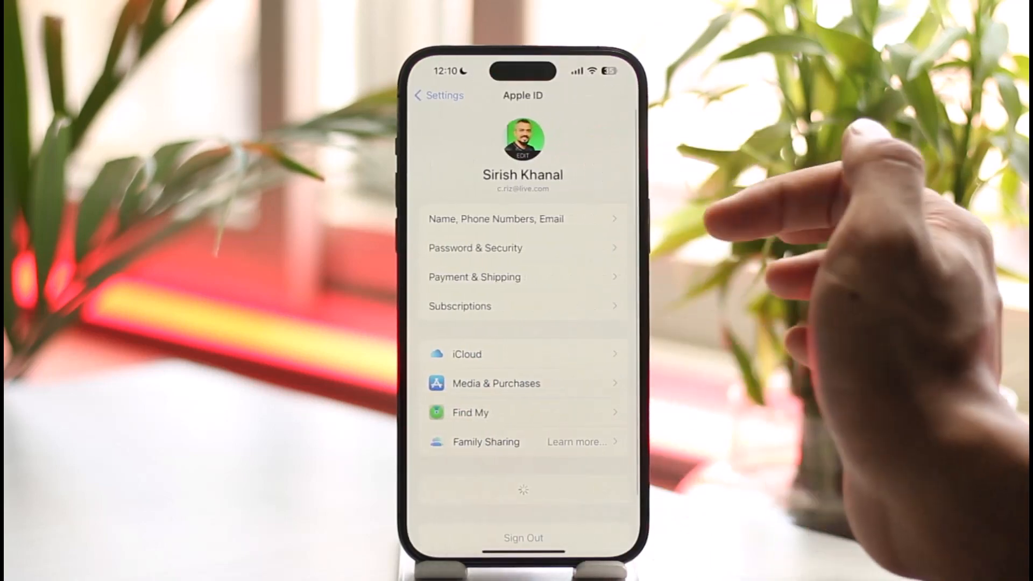